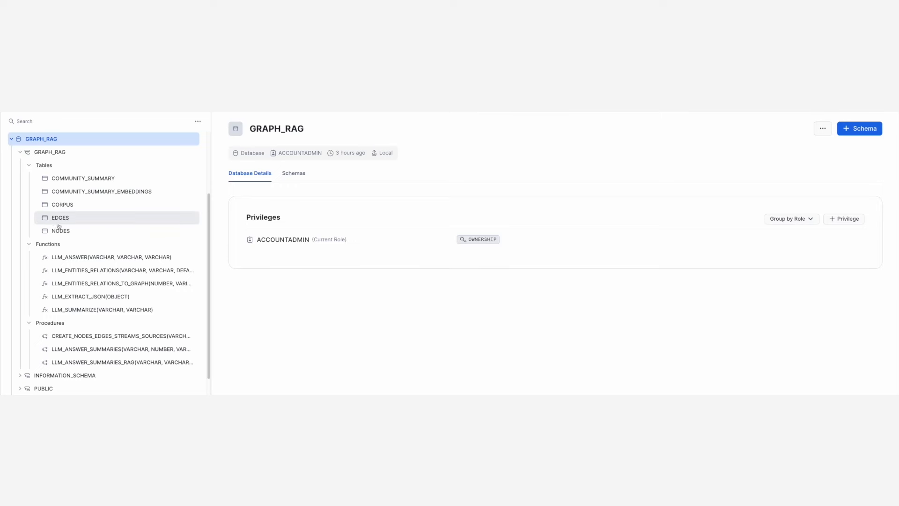
Preview the GRAPH_RAG NODES table's 641 entity rows with corpus IDs and types.
left_click(60, 230)
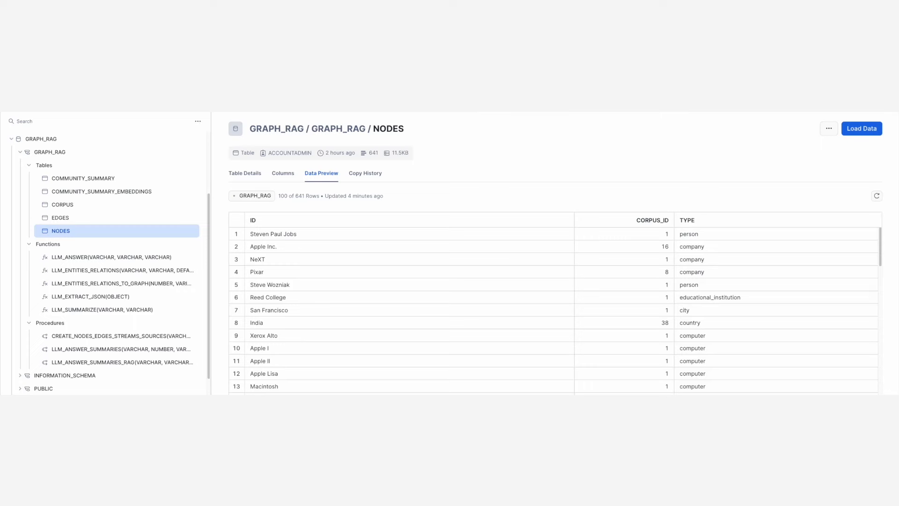
left_click(60, 218)
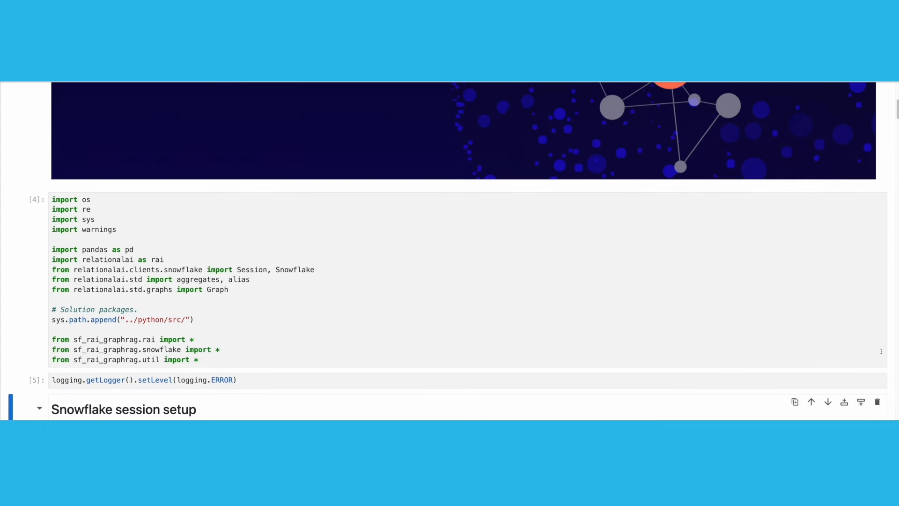
scroll("down", 3)
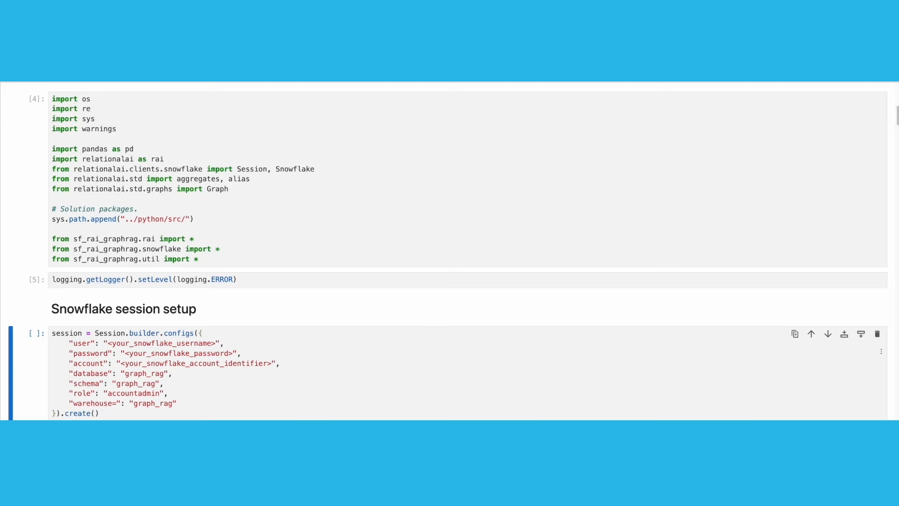
scroll("down", 3)
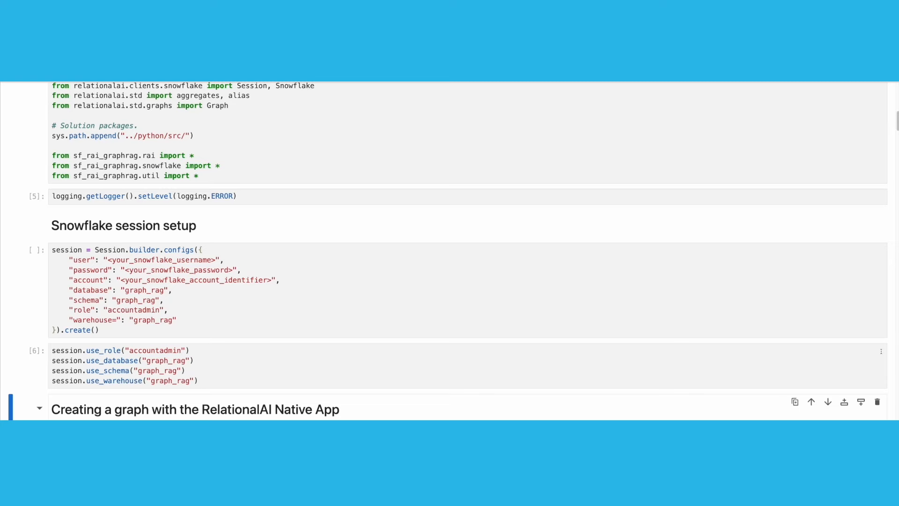
scroll("down", 3)
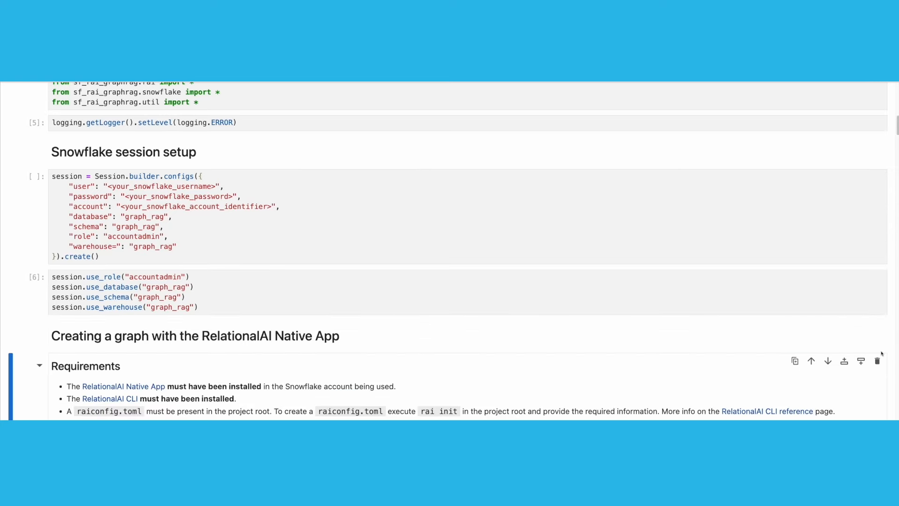
scroll("down", 3)
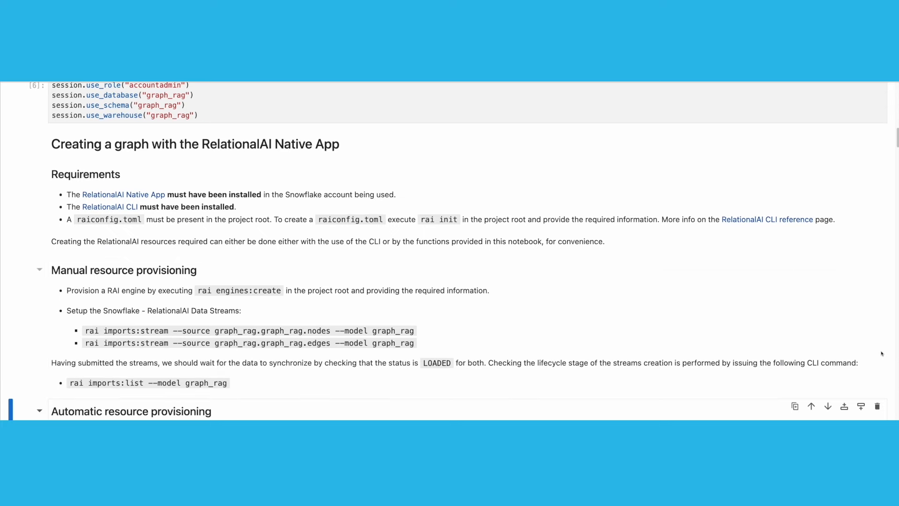
scroll("down", 3)
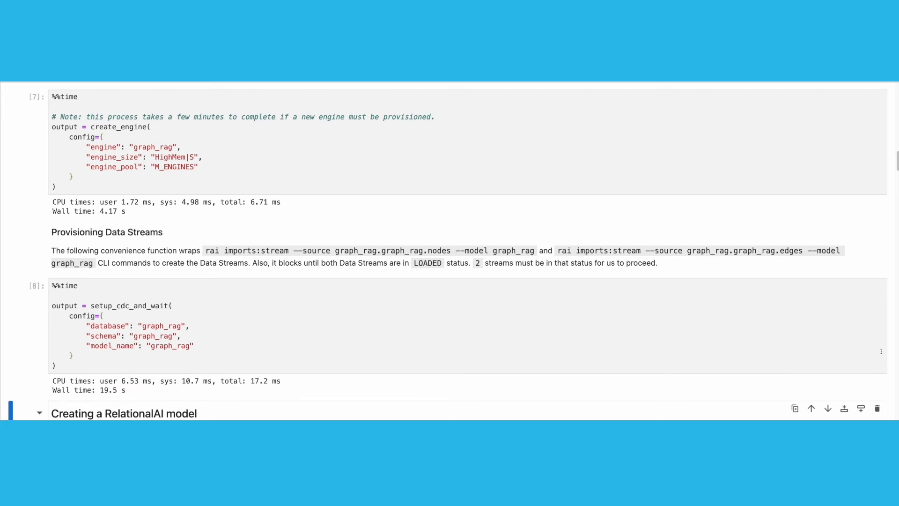
scroll("down", 3)
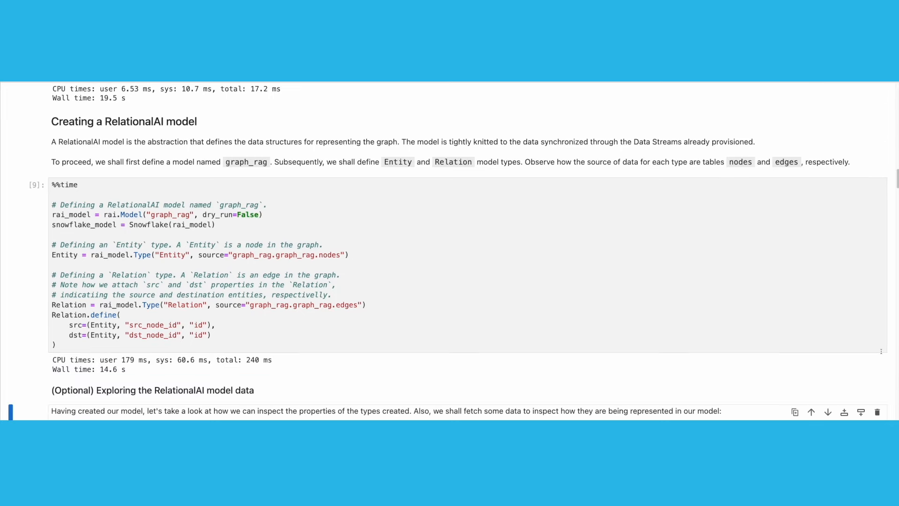
scroll("down", 3)
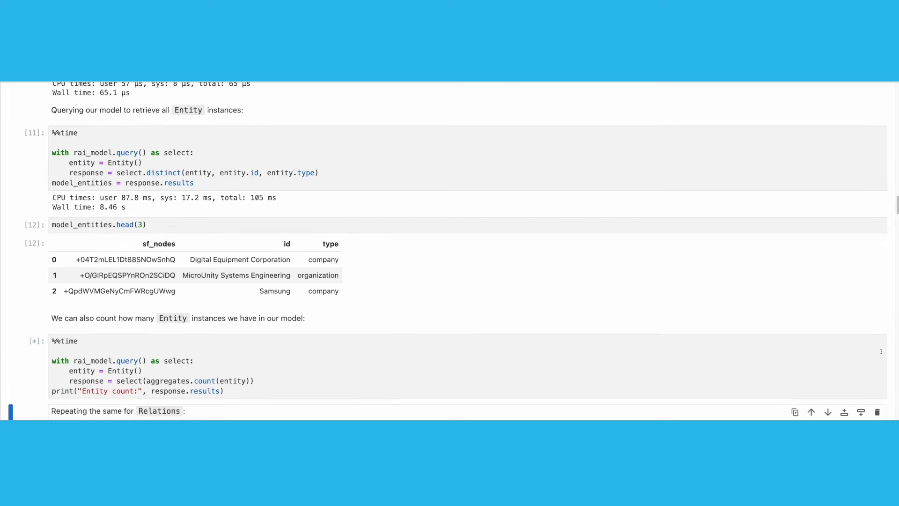
scroll("down", 3)
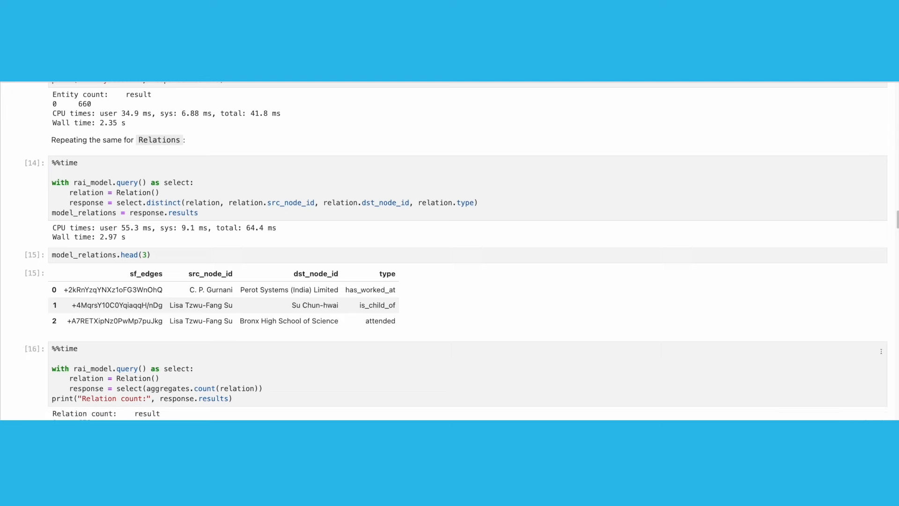
scroll("down", 3)
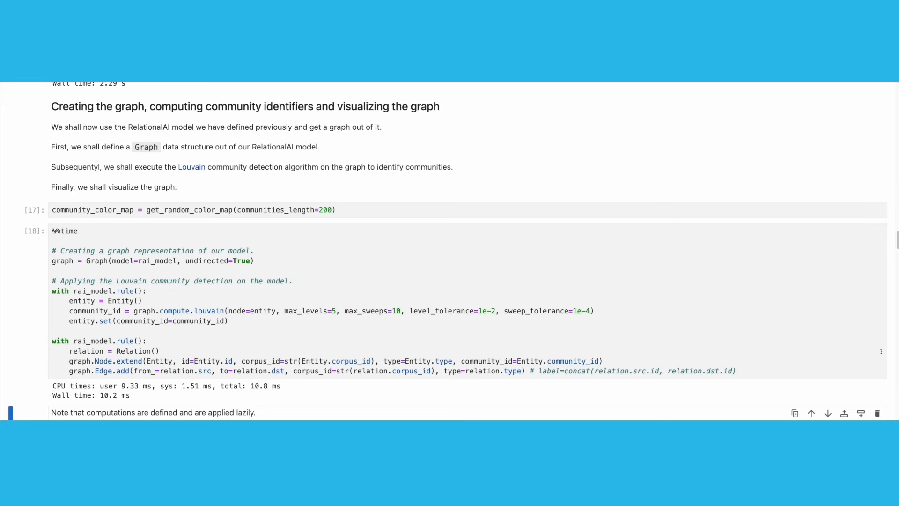
scroll("down", 3)
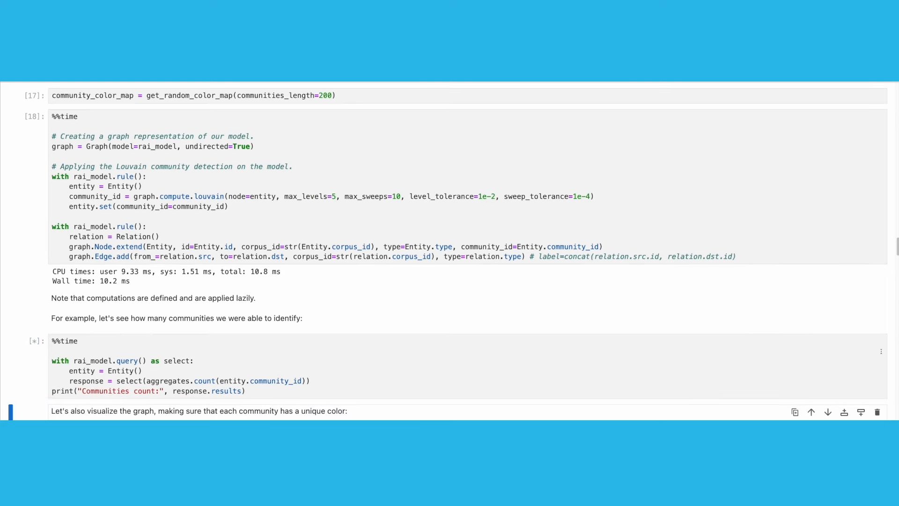
scroll("down", 3)
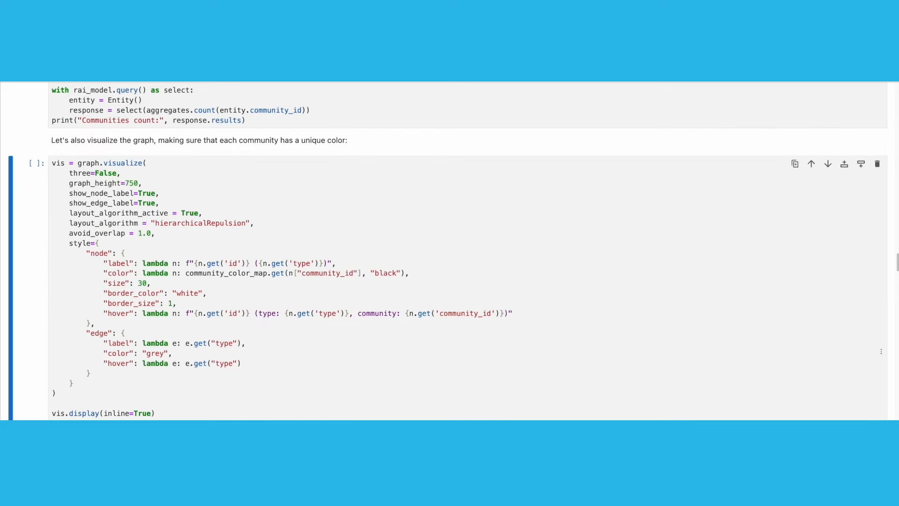
scroll("down", 3)
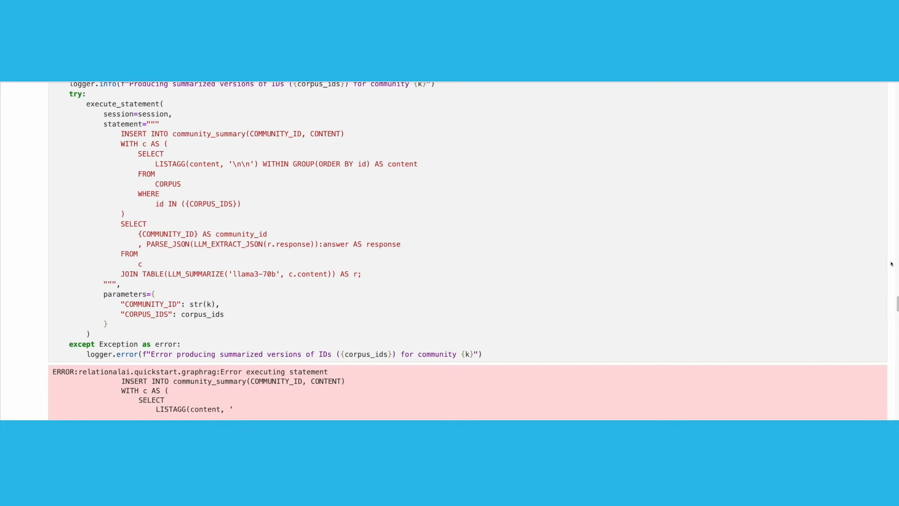
scroll("down", 3)
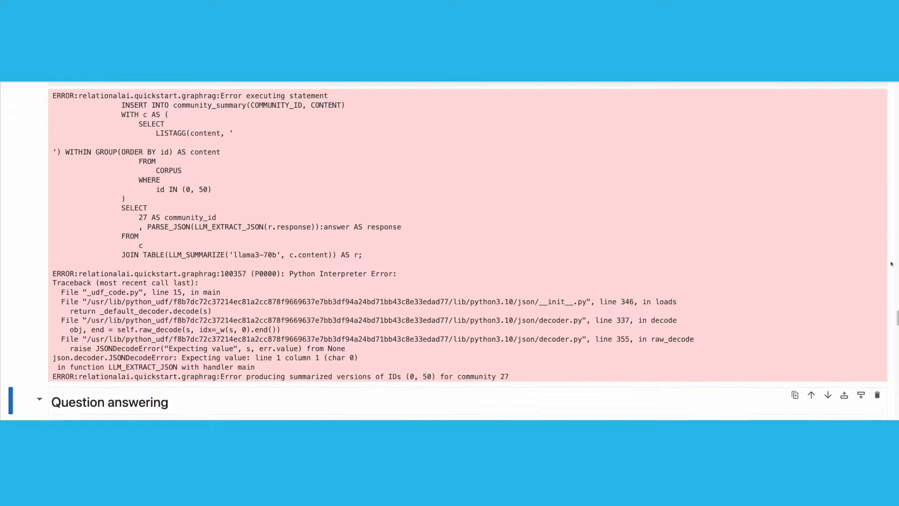
scroll("down", 3)
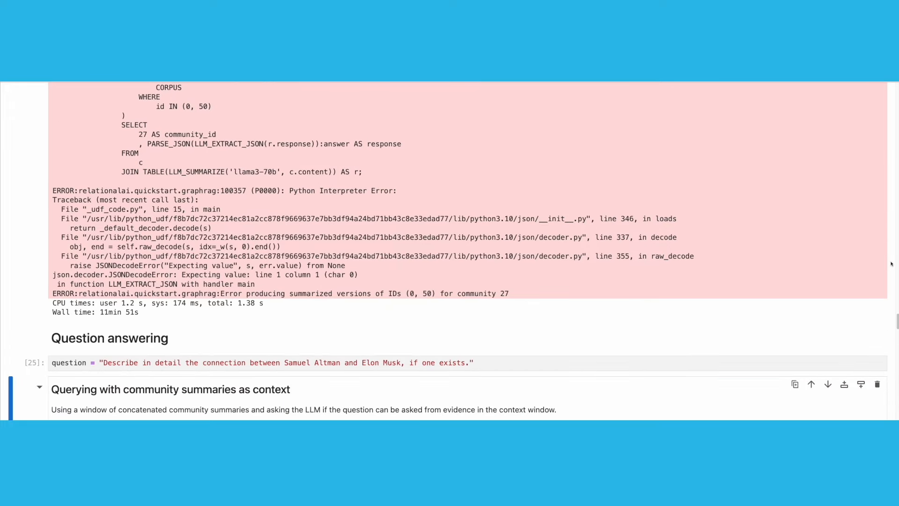
scroll("down", 3)
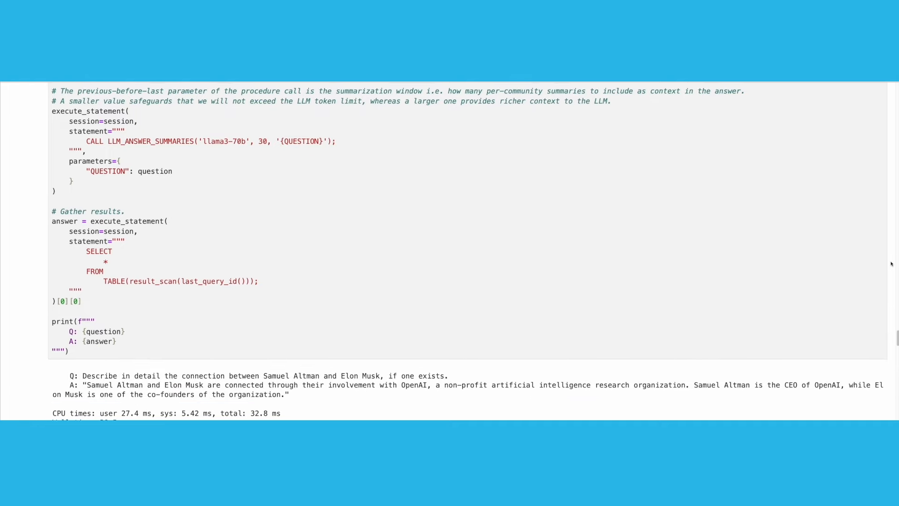
scroll("down", 3)
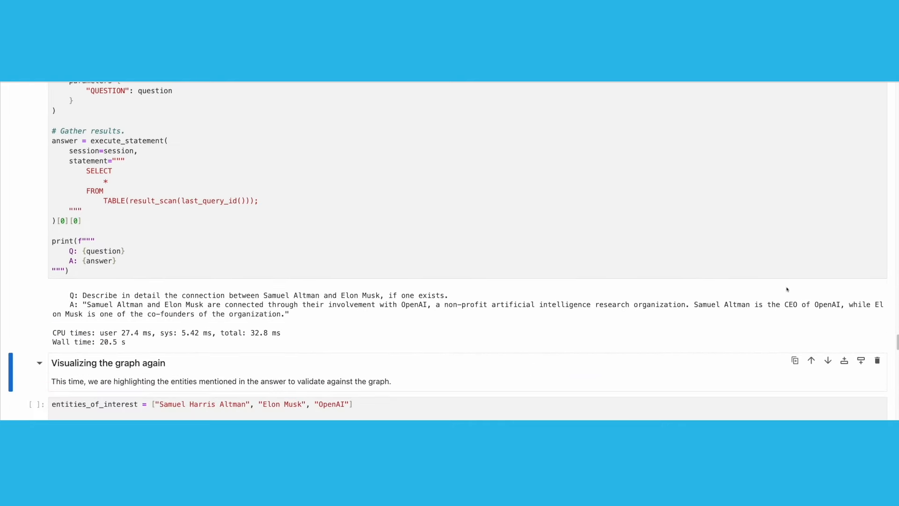
scroll("down", 3)
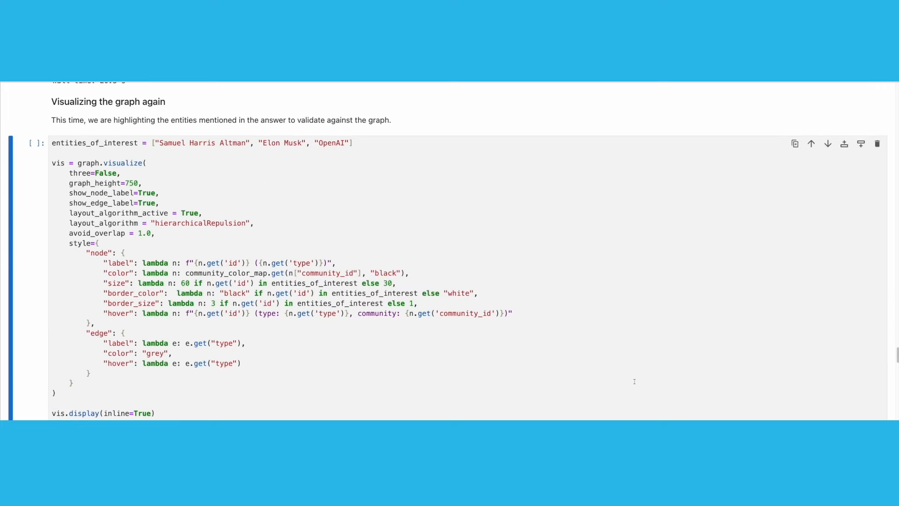